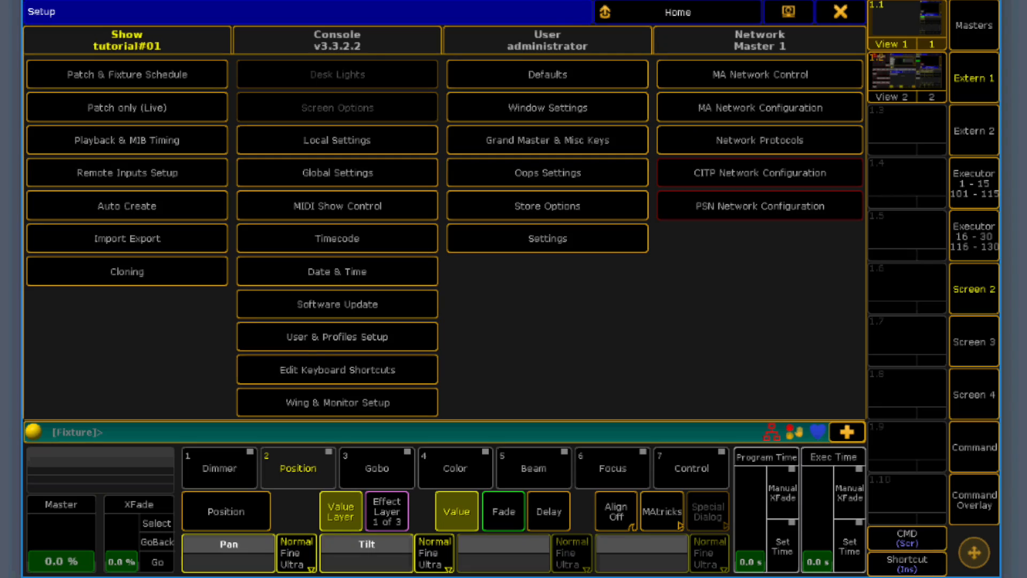
- In Patch & Fixture Schedule, add the fixture type Fader2 and open it for editing
{"action": "left_click", "coordinate": [126, 73]}
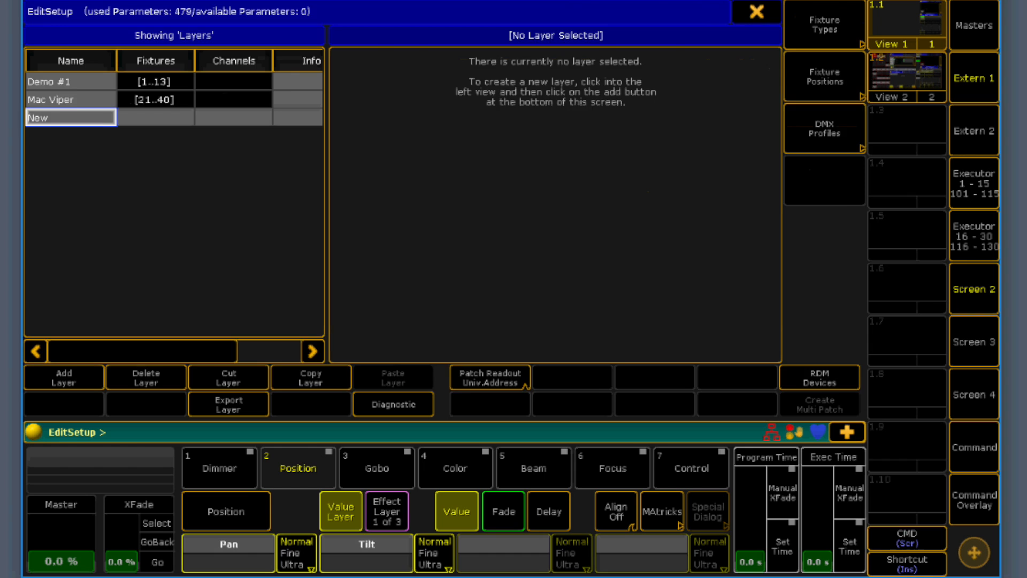
{"action": "left_click", "coordinate": [823, 21]}
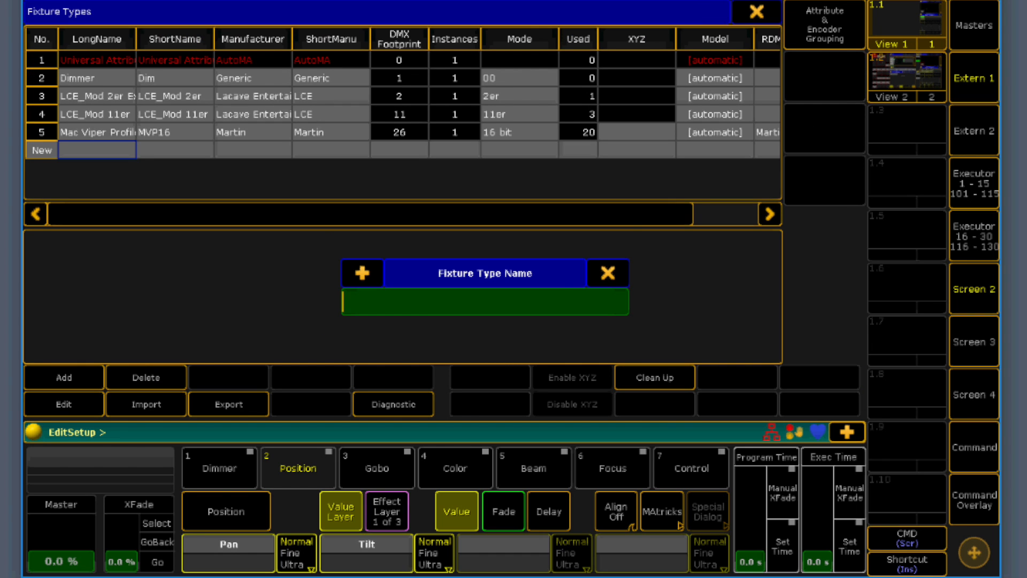
{"action": "type", "text": "Fader2"}
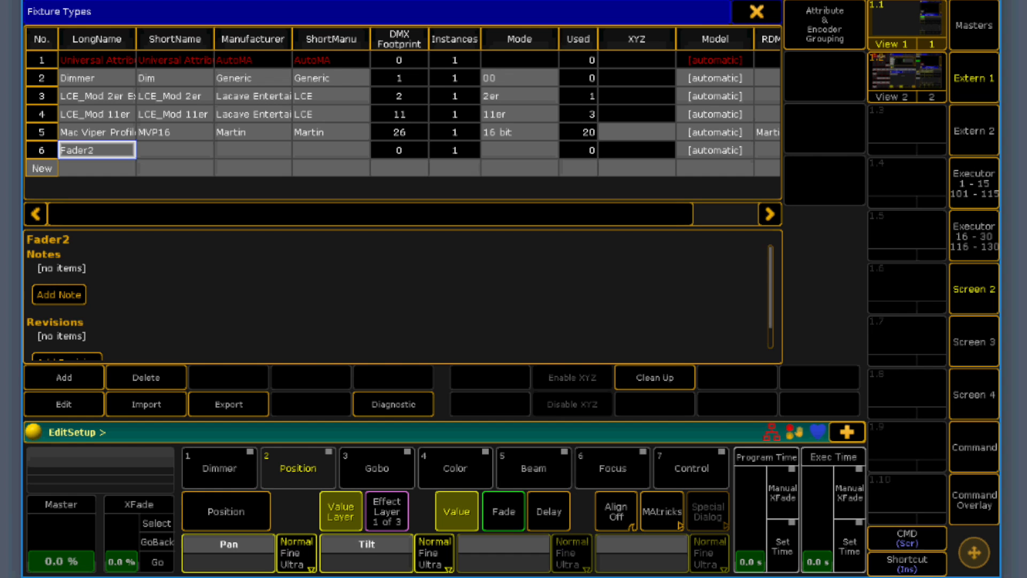
{"action": "left_click", "coordinate": [175, 149]}
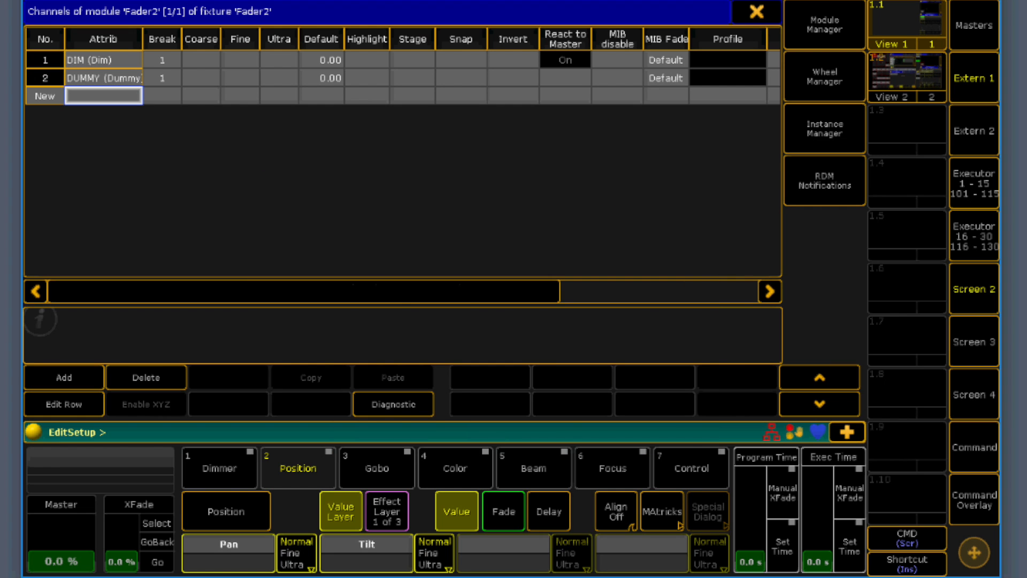
- Add a DUMMY channel, set dummy coarse DMX 1 and 2, and pick LCE Mod 1/2 Exec Off
{"action": "left_click", "coordinate": [63, 377]}
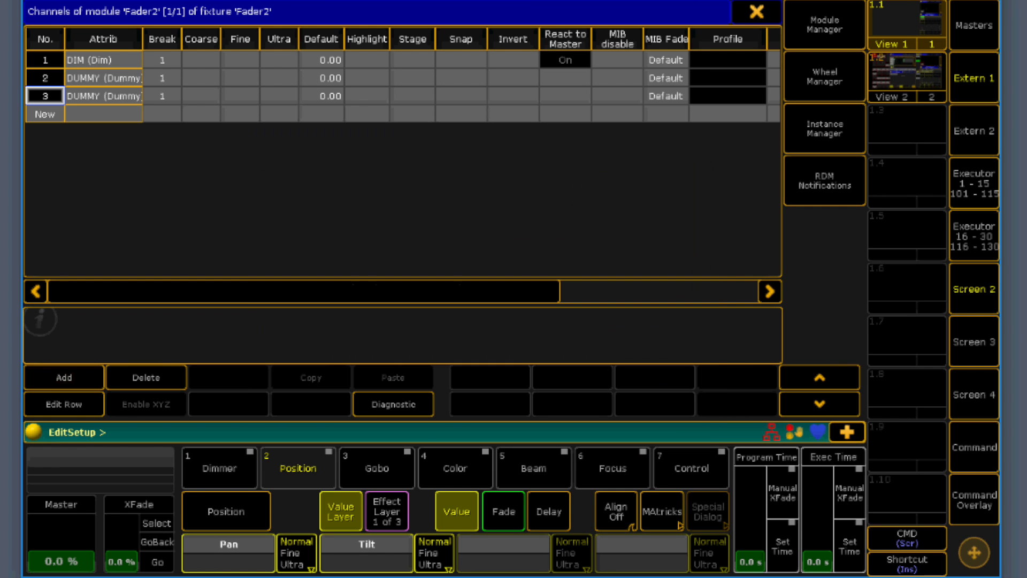
{"action": "left_click", "coordinate": [201, 59]}
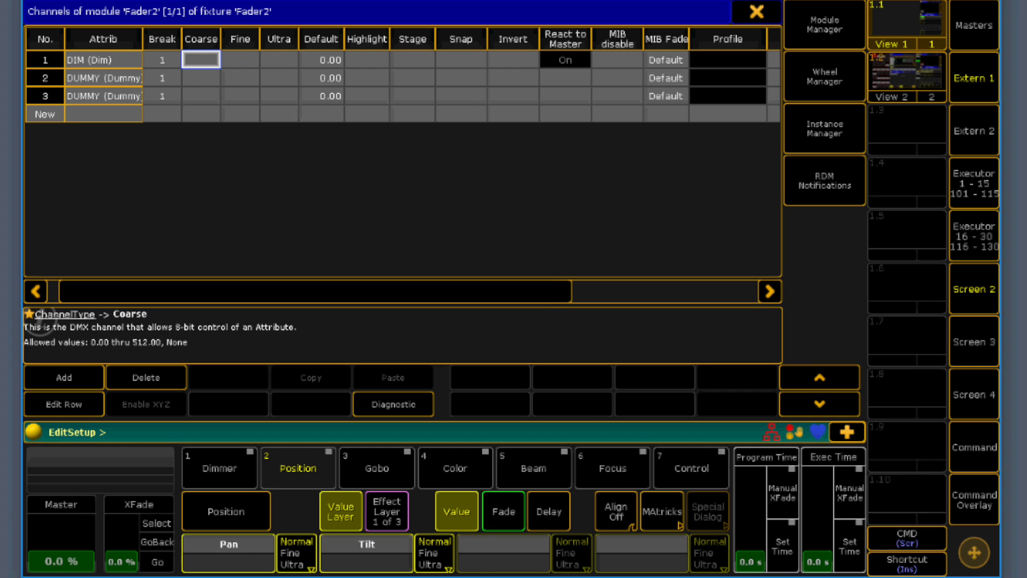
{"action": "left_click", "coordinate": [201, 77]}
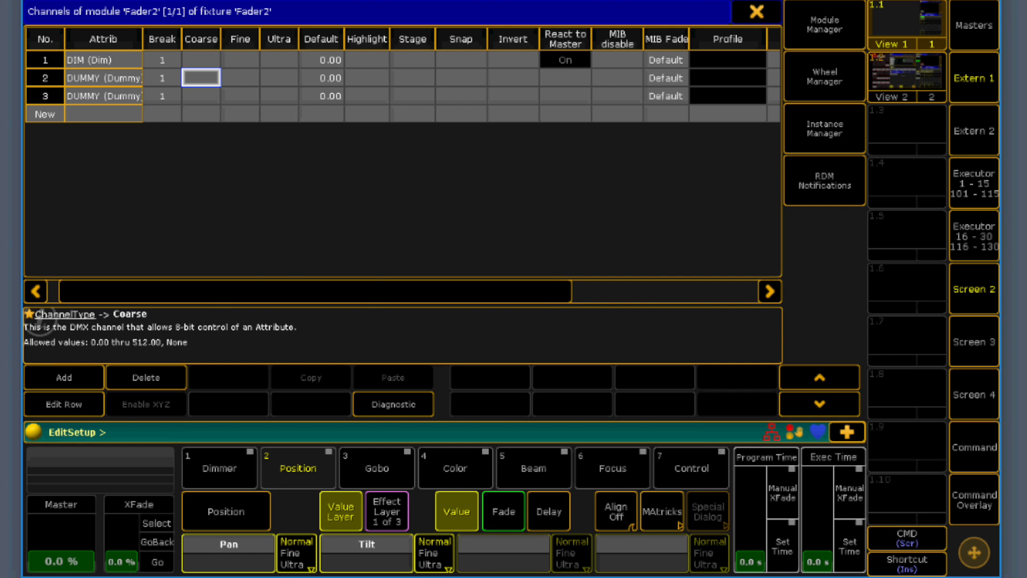
{"action": "type", "text": "1"}
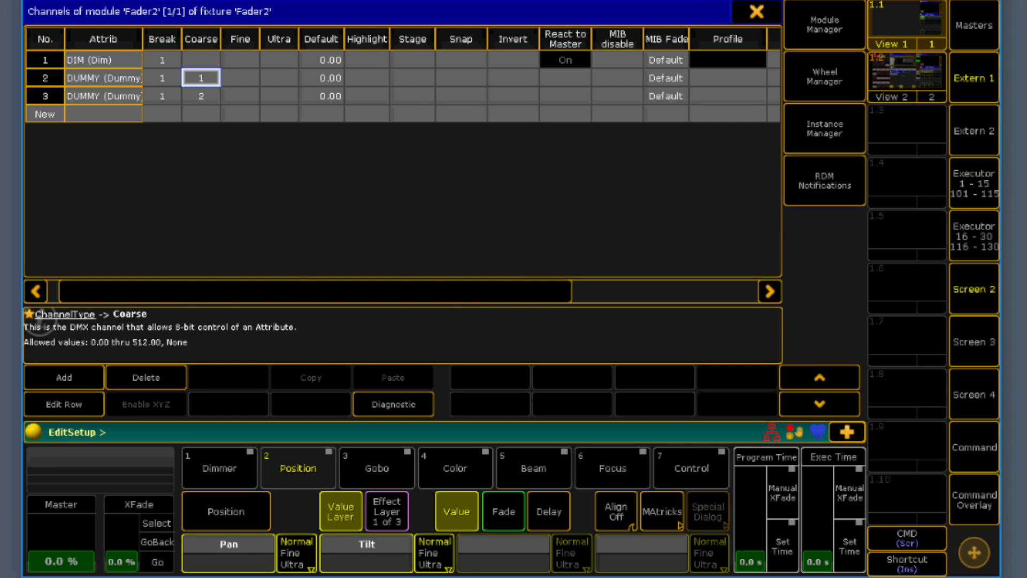
{"action": "left_click", "coordinate": [666, 77]}
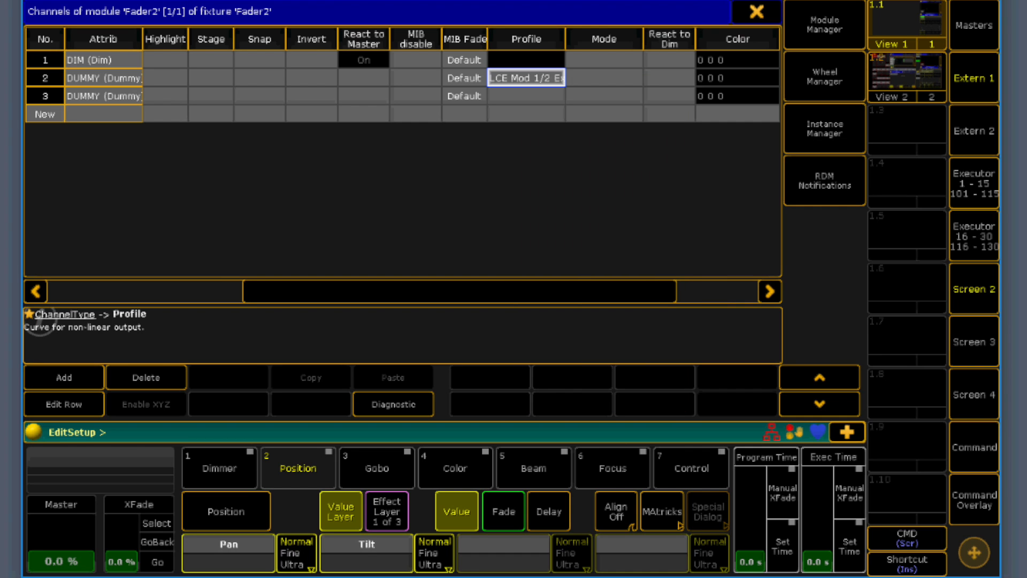
- Assign LCE Mod 2/2 Exec ON to the second dummy, then open the Exec Off curve
{"action": "left_click", "coordinate": [525, 96]}
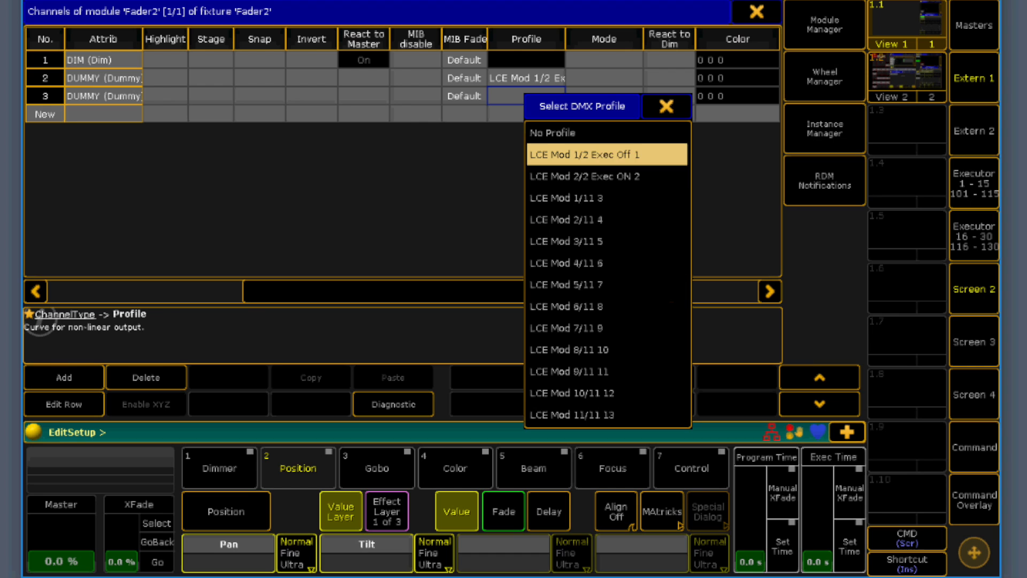
{"action": "left_click", "coordinate": [583, 176]}
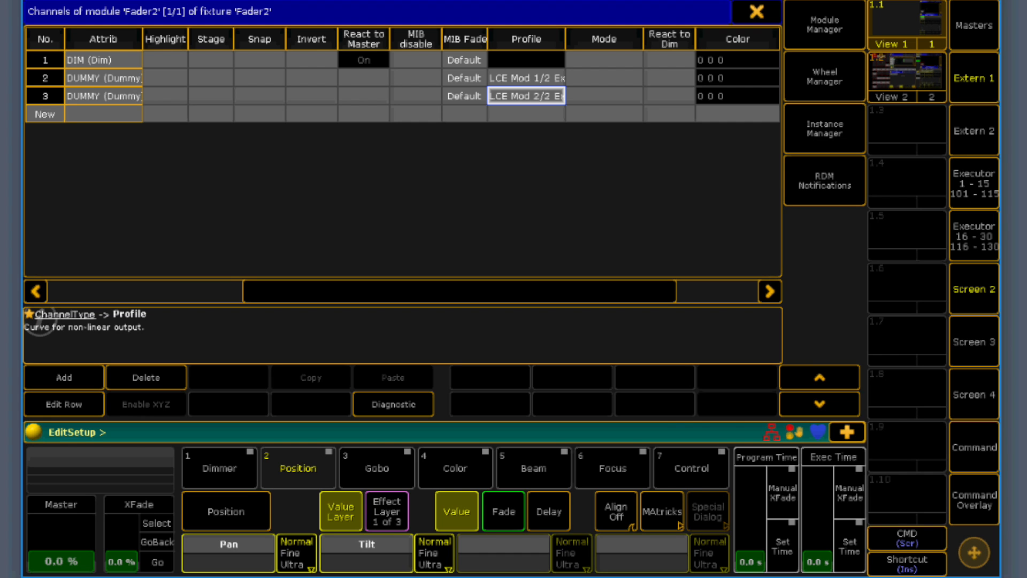
{"action": "double_click", "coordinate": [525, 79]}
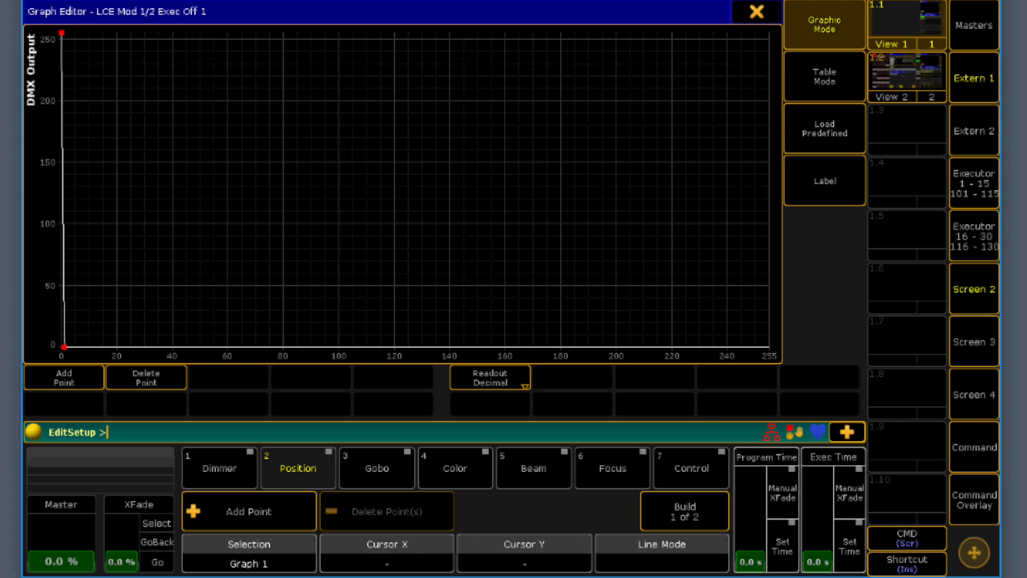
- Edit the Exec Off curve's point table so it outputs 255 then 0
{"action": "left_click", "coordinate": [824, 76]}
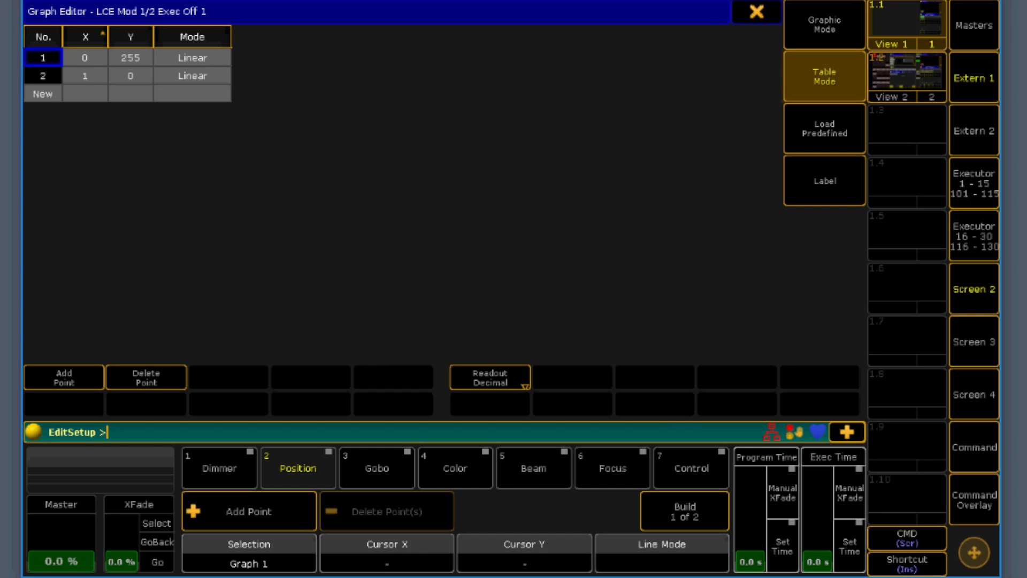
{"action": "left_click", "coordinate": [84, 75]}
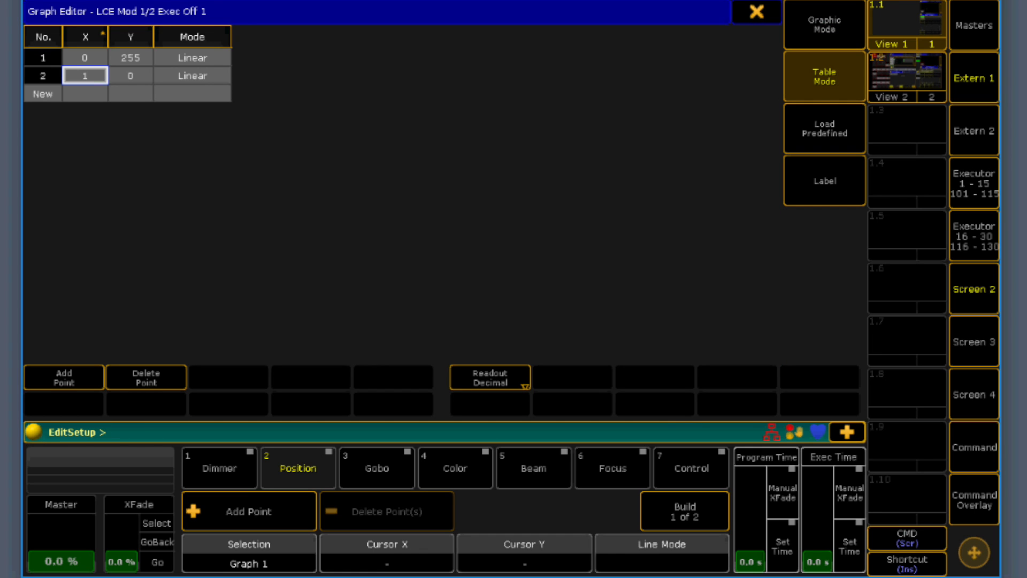
{"action": "left_click", "coordinate": [84, 58]}
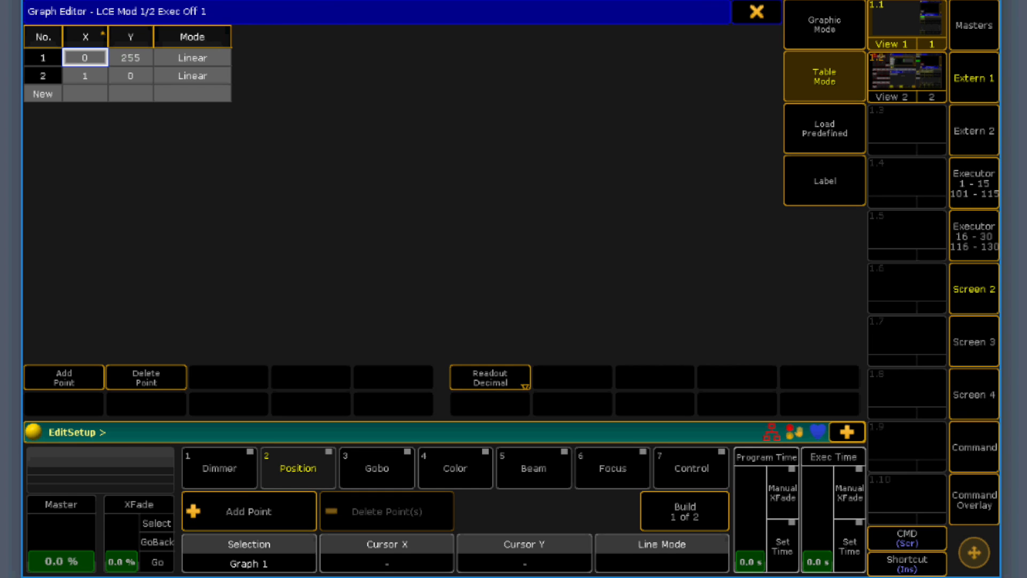
{"action": "left_click", "coordinate": [130, 57]}
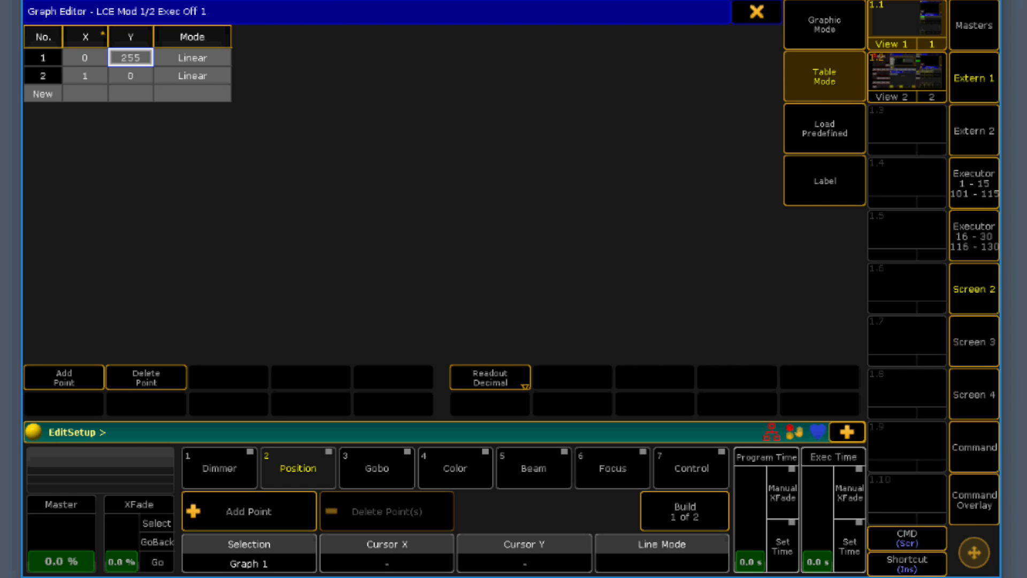
{"action": "left_click", "coordinate": [84, 75]}
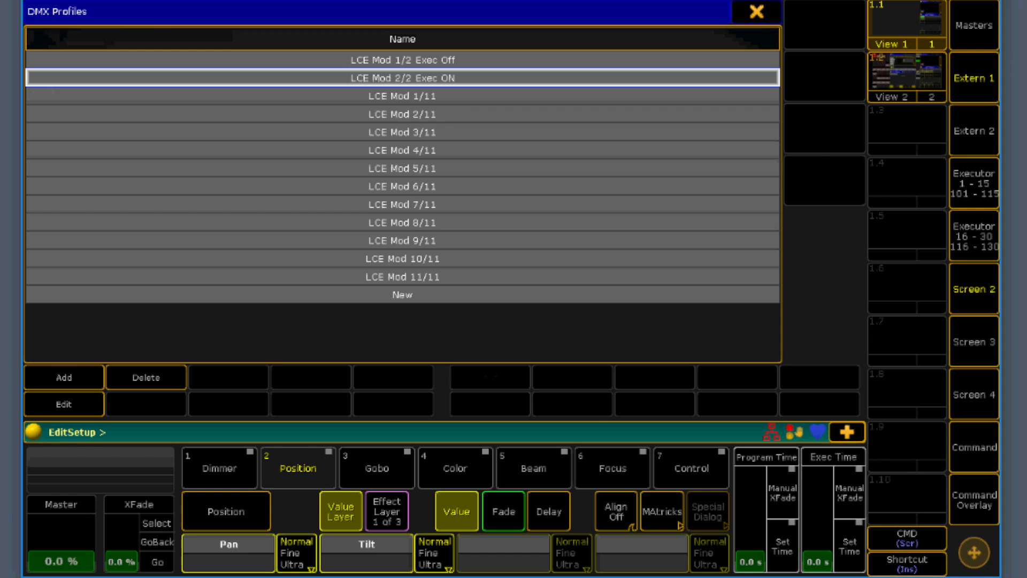
- Edit the Exec ON curve's point table to the reverse, 0 then 255
{"action": "left_click", "coordinate": [63, 403]}
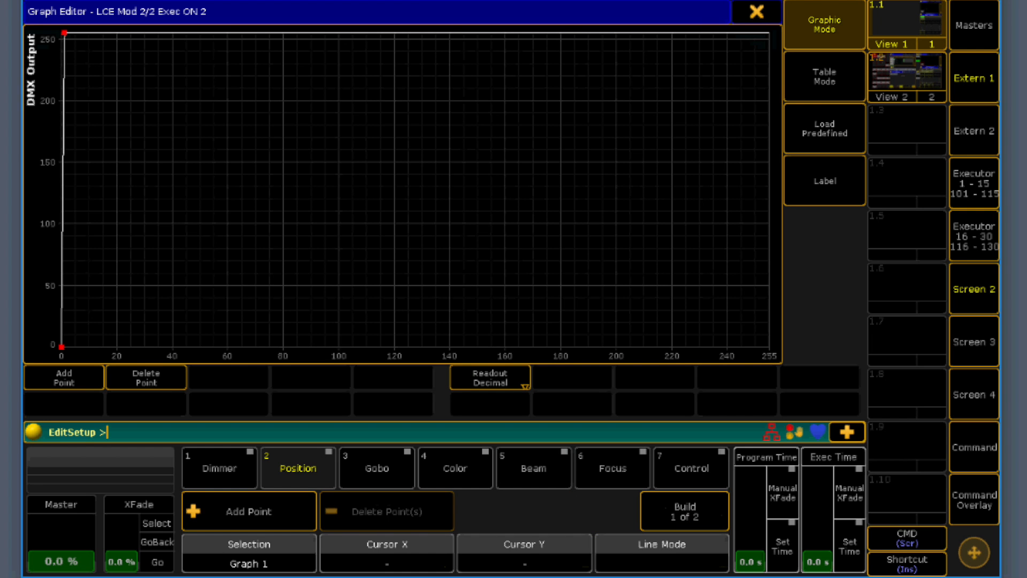
{"action": "left_click", "coordinate": [824, 76]}
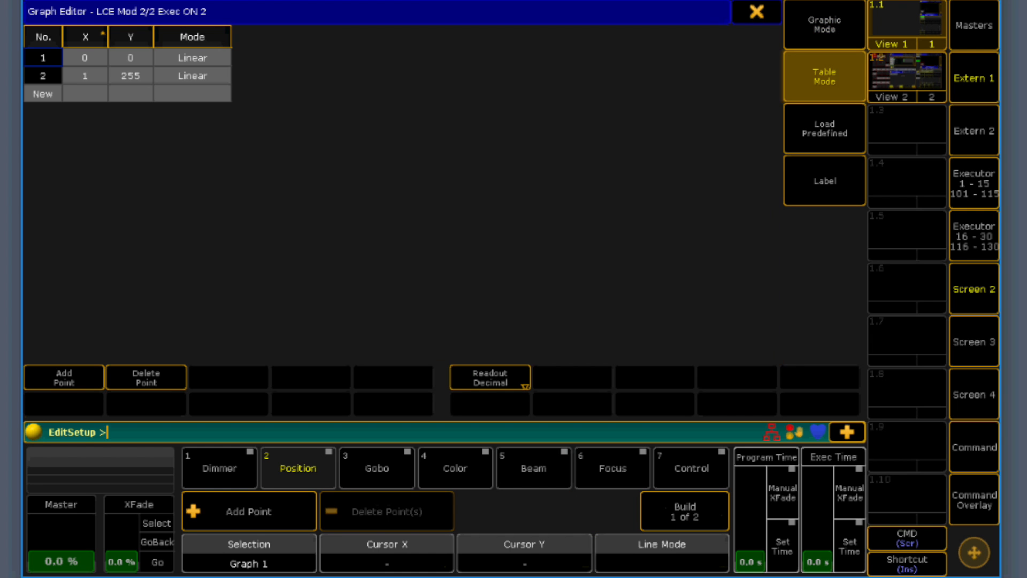
{"action": "left_click", "coordinate": [131, 58]}
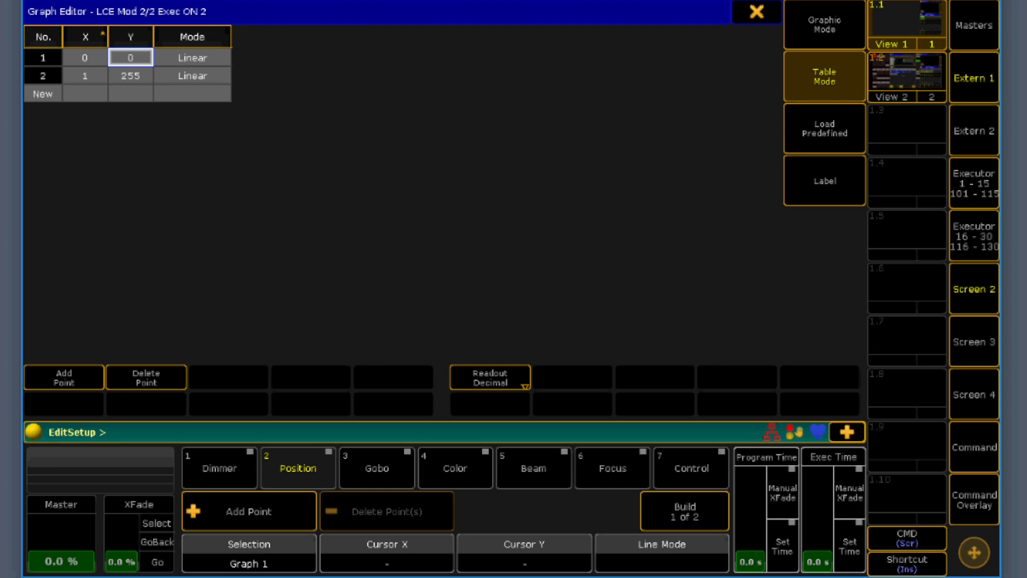
{"action": "left_click", "coordinate": [85, 75]}
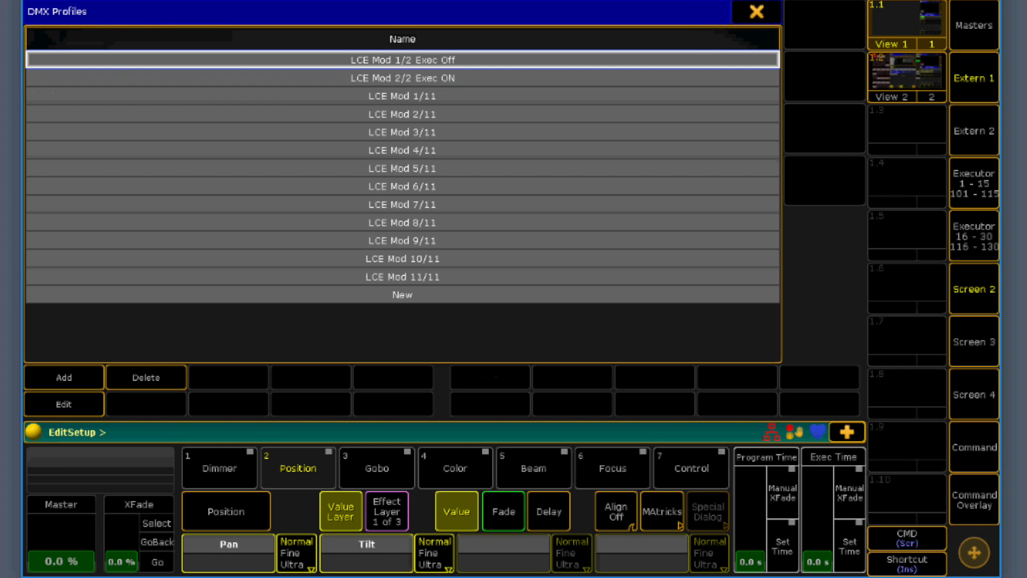
{"action": "left_click", "coordinate": [63, 404]}
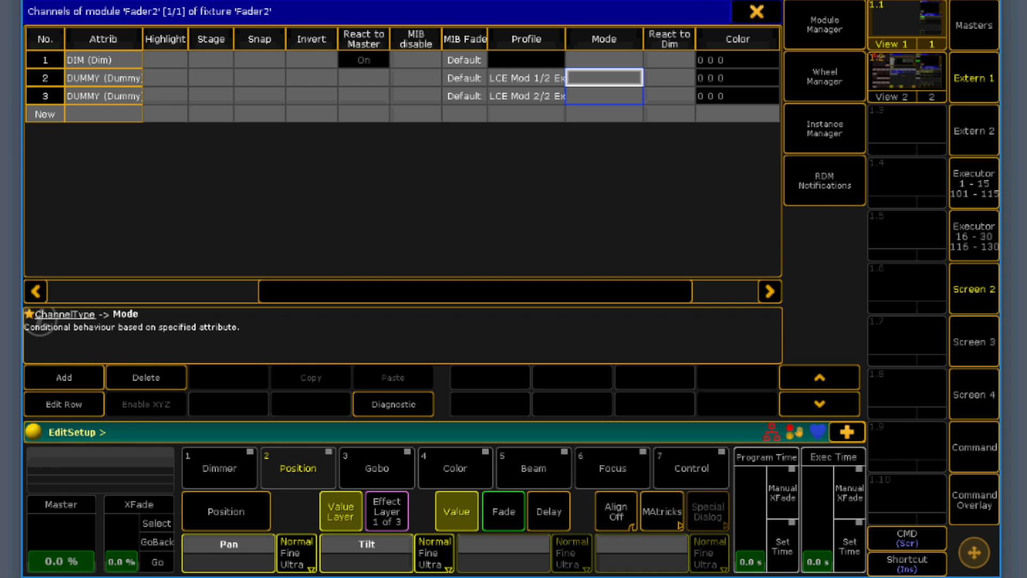
- Set the dummy channel's React to Dim to no dimmer reaction and finish the channel settings
{"action": "left_click", "coordinate": [669, 77]}
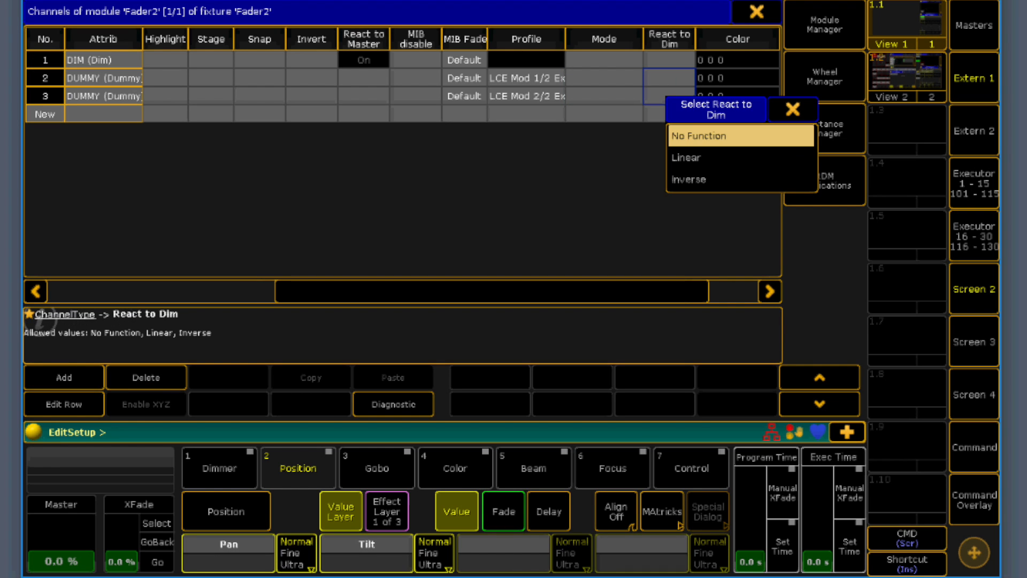
{"action": "left_click", "coordinate": [686, 158]}
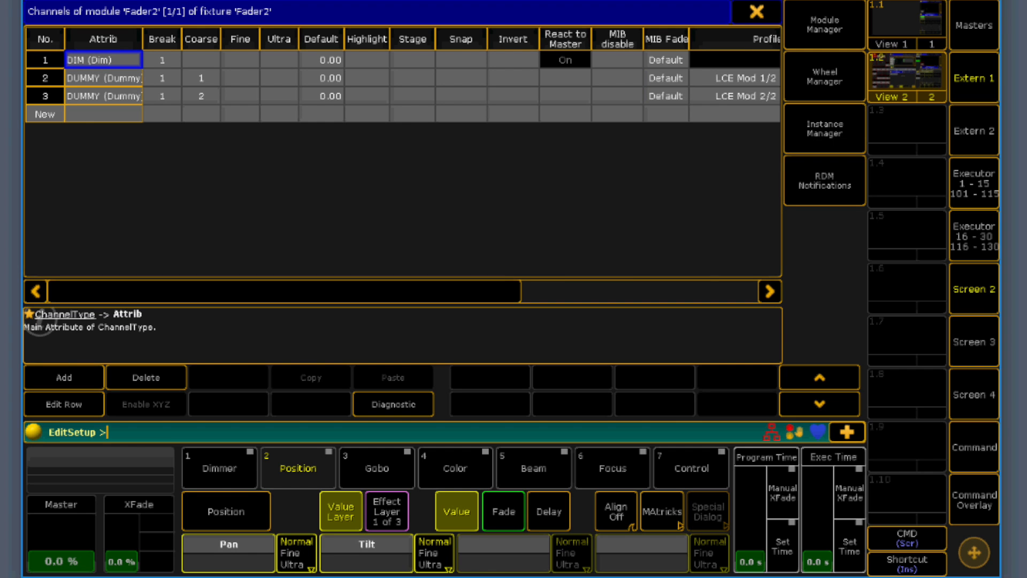
{"action": "left_click", "coordinate": [331, 77]}
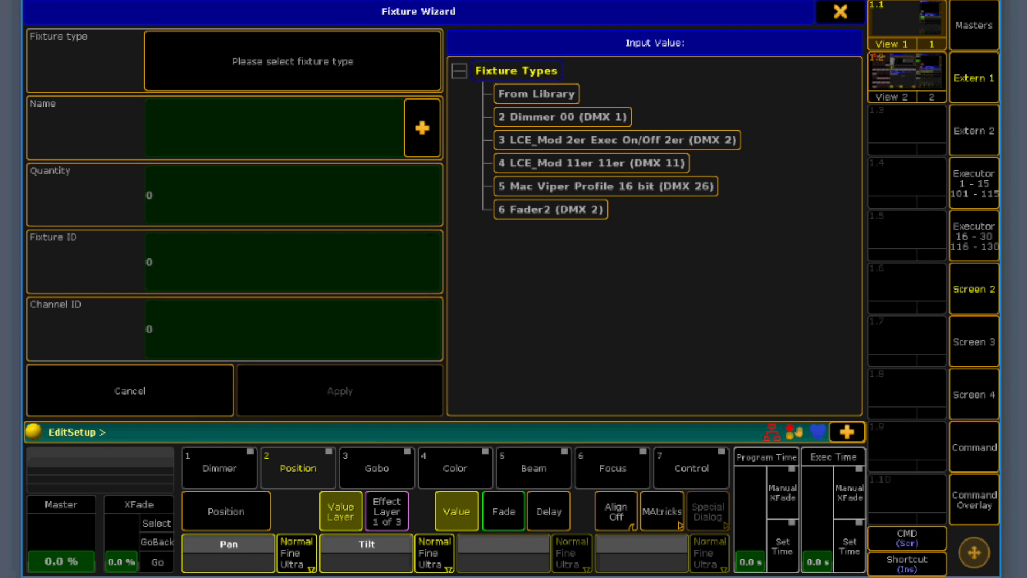
- Patch Fader2 as fixture 41 at 99.81, then exit EditSetup
{"action": "left_click", "coordinate": [549, 210]}
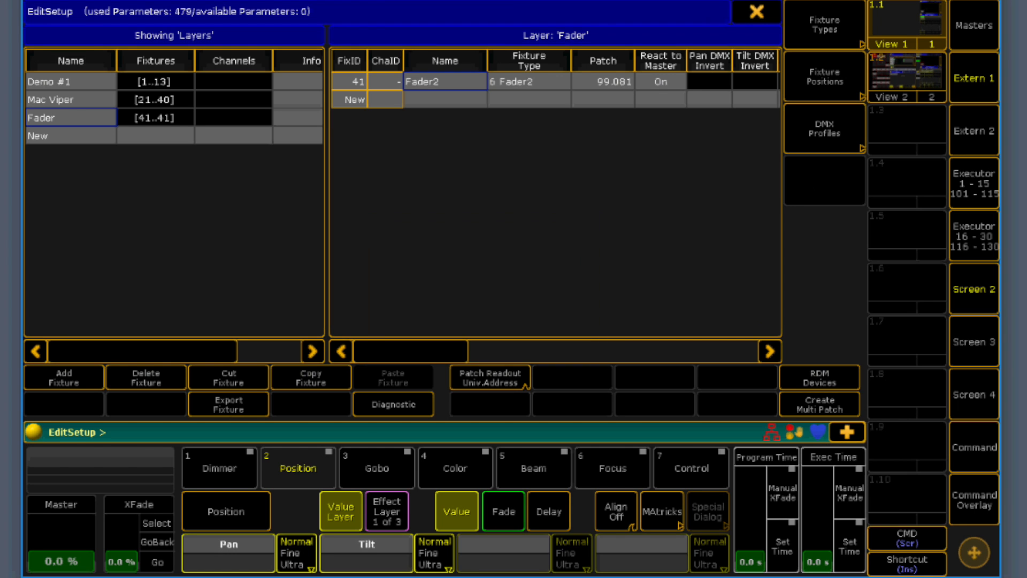
{"action": "left_click", "coordinate": [973, 499]}
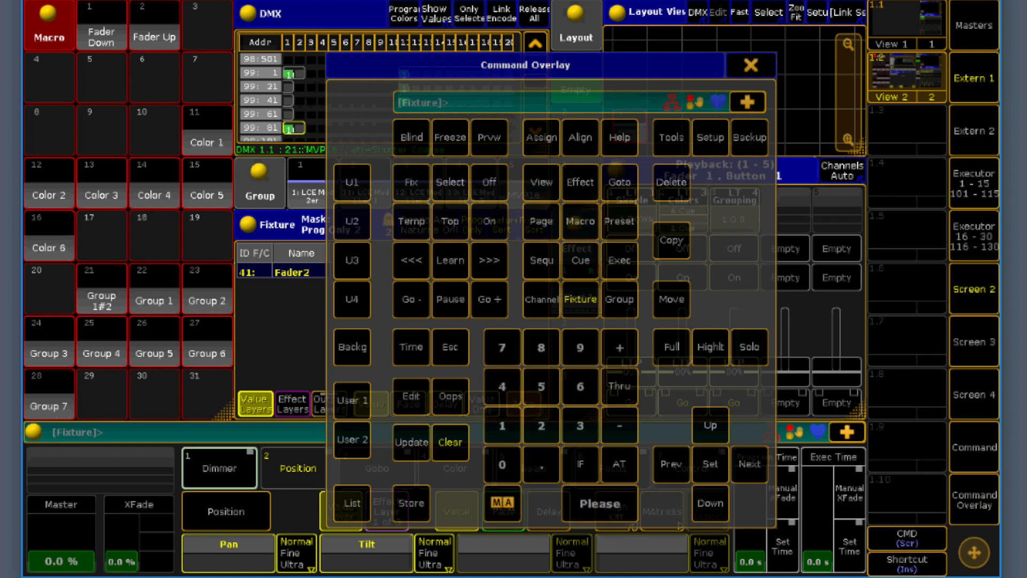
- Set fixture 41 to Full, store it on executor 5, and clear the programmer
{"action": "left_click", "coordinate": [751, 65]}
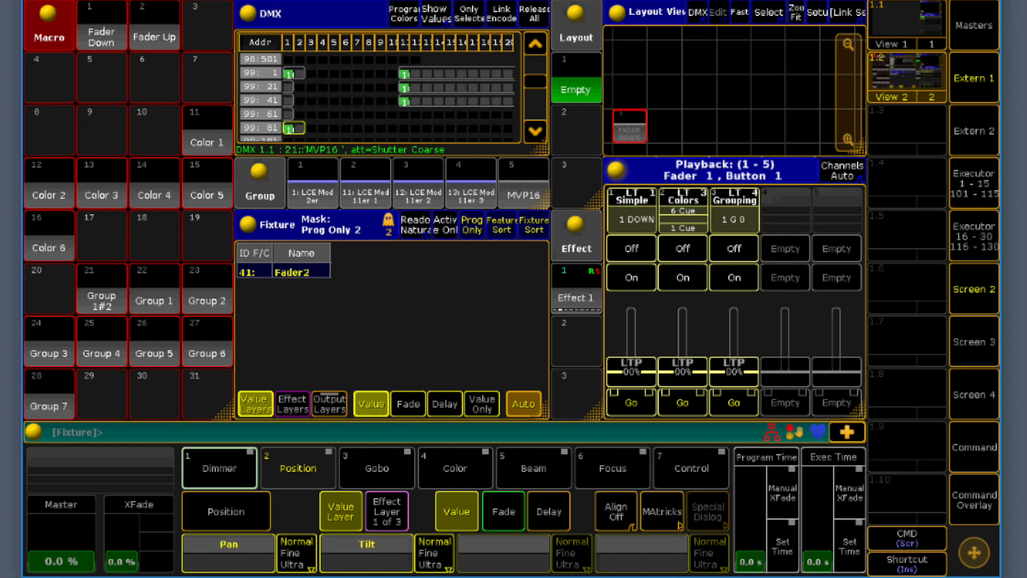
{"action": "left_click", "coordinate": [973, 500]}
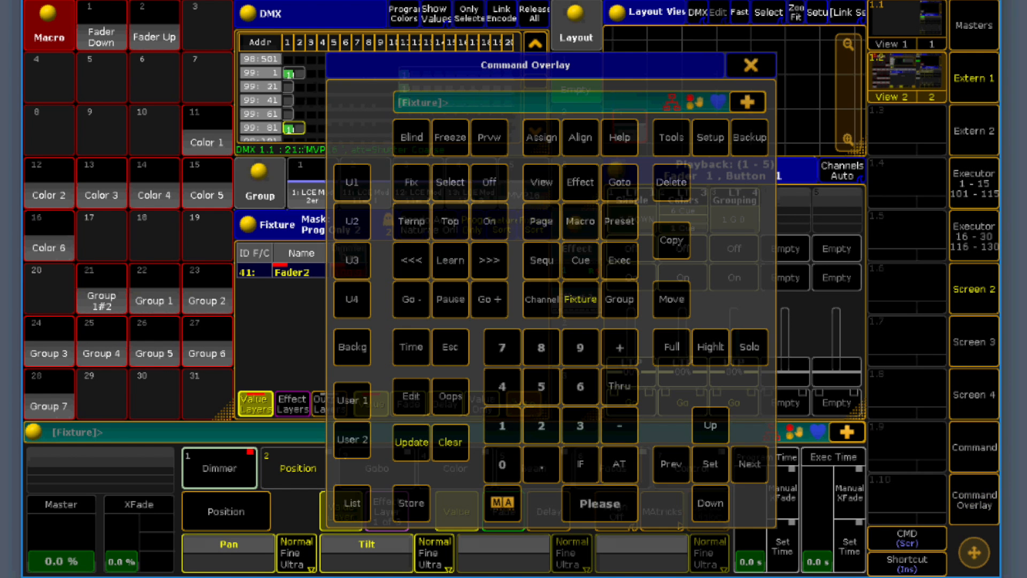
{"action": "left_click", "coordinate": [750, 65]}
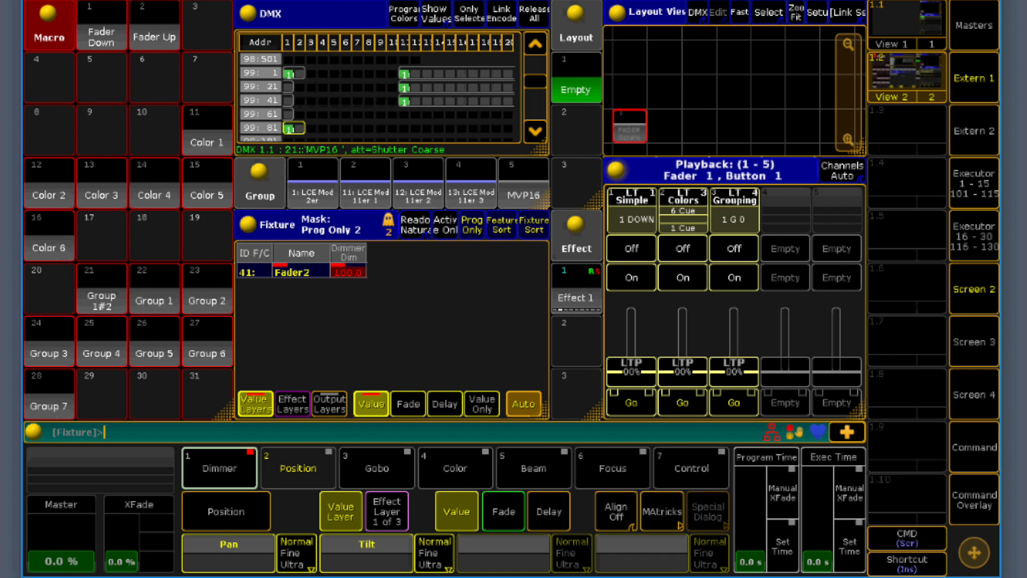
{"action": "left_click", "coordinate": [974, 501]}
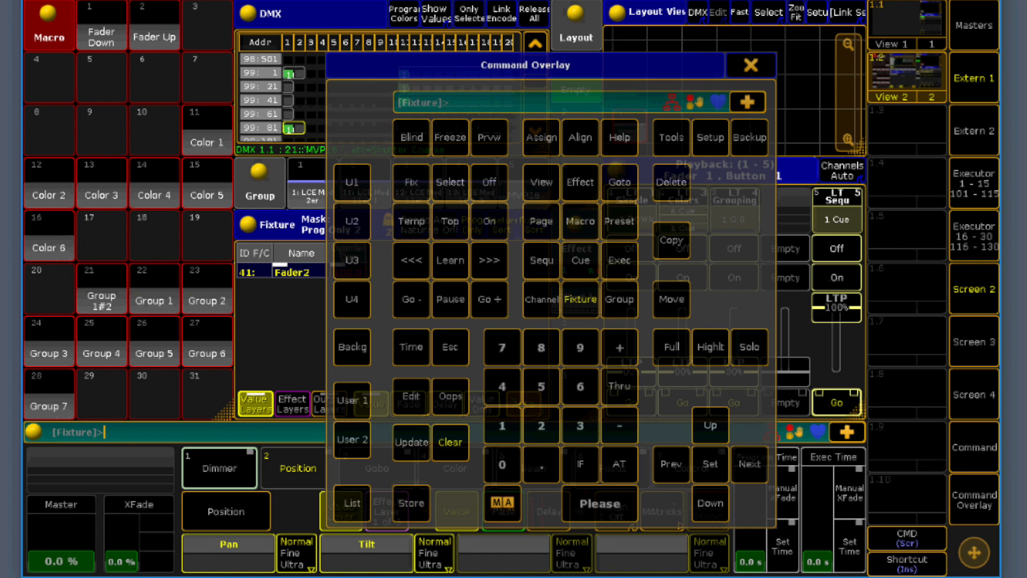
{"action": "left_click", "coordinate": [750, 65]}
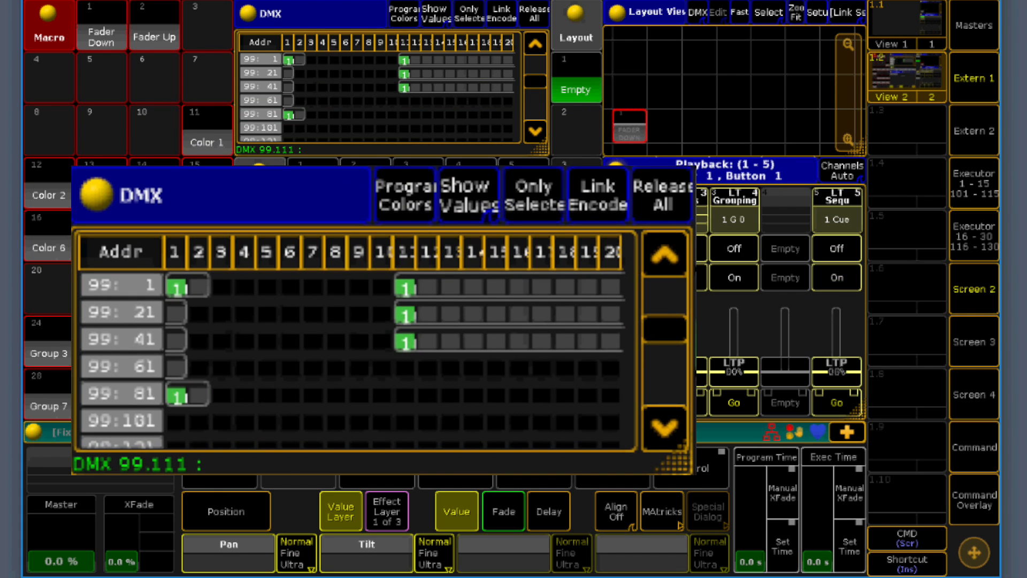
- Go on executor 5 to check DMX 99.82 output, then open Setup
{"action": "left_click", "coordinate": [175, 394]}
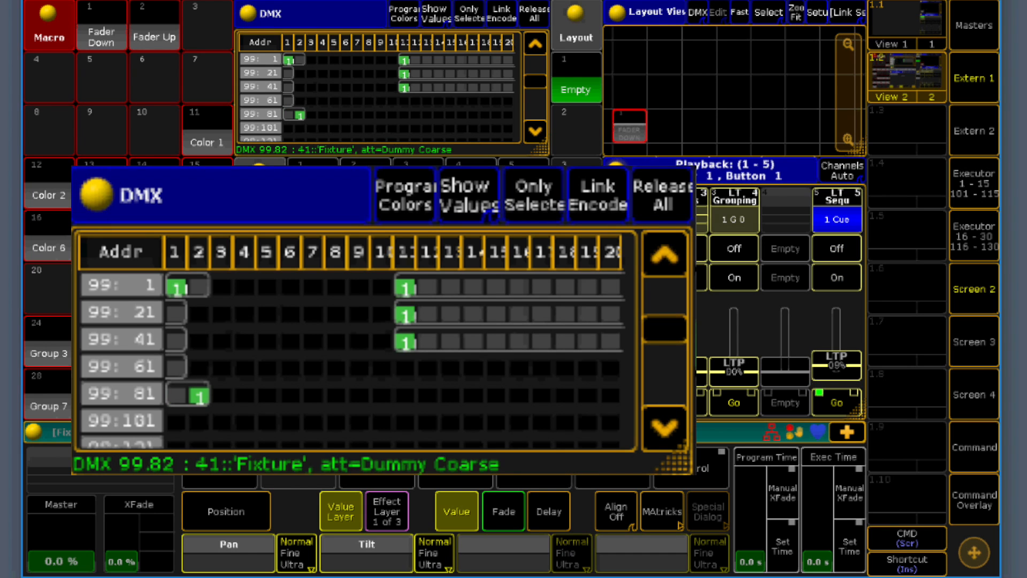
{"action": "left_click", "coordinate": [204, 395]}
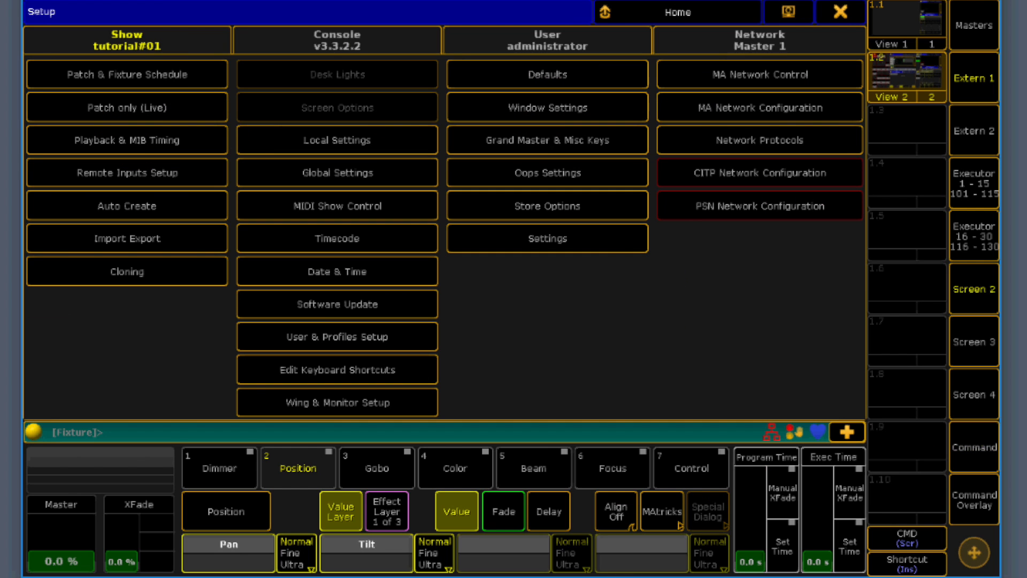
- In DMX Remotes, map DMX 99.81 and 99.82 to CMD Macro 1 and Macro 2; close setup
{"action": "left_click", "coordinate": [126, 173]}
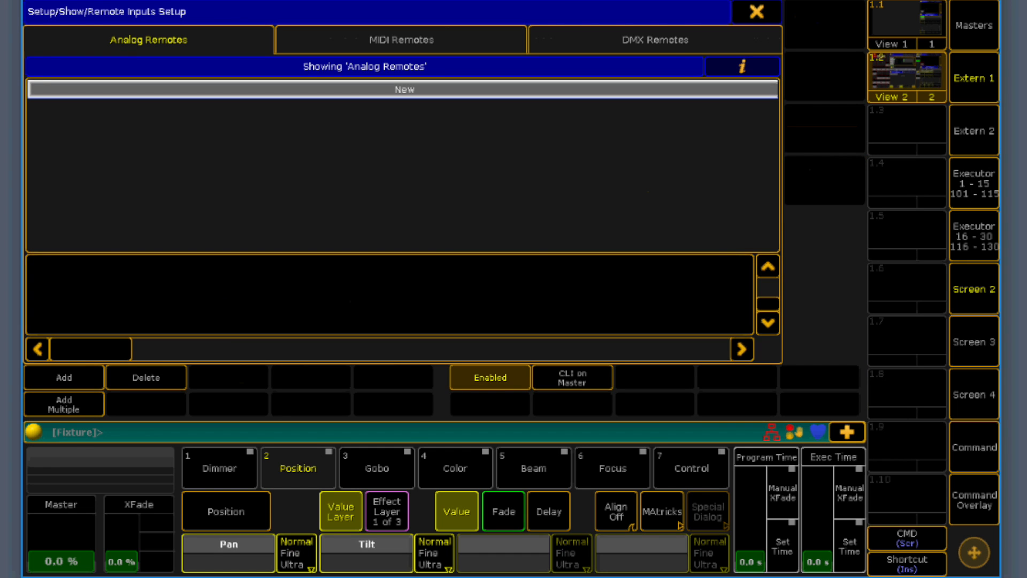
{"action": "left_click", "coordinate": [656, 39]}
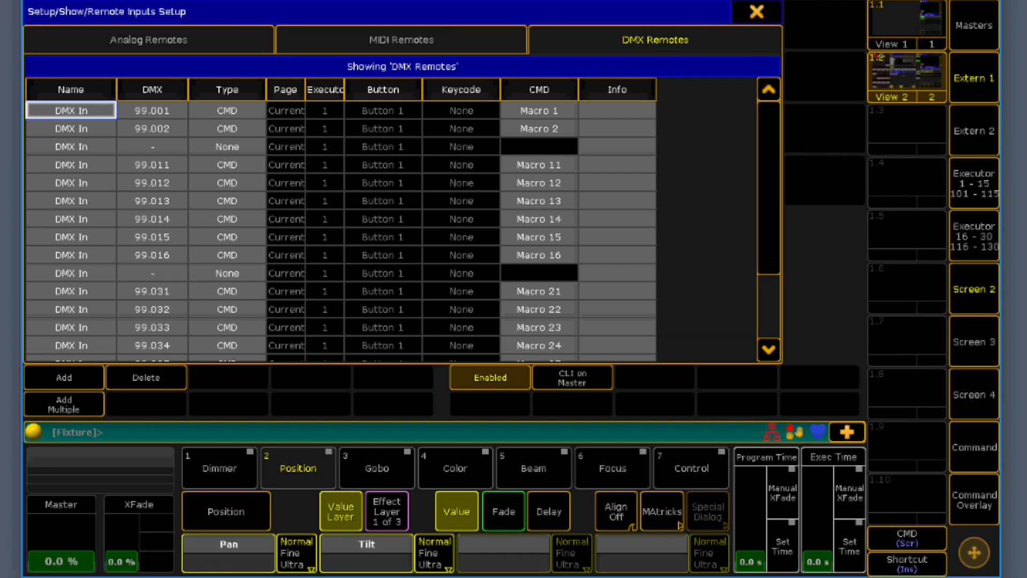
{"action": "scroll", "scroll_direction": "down", "scroll_amount": 3}
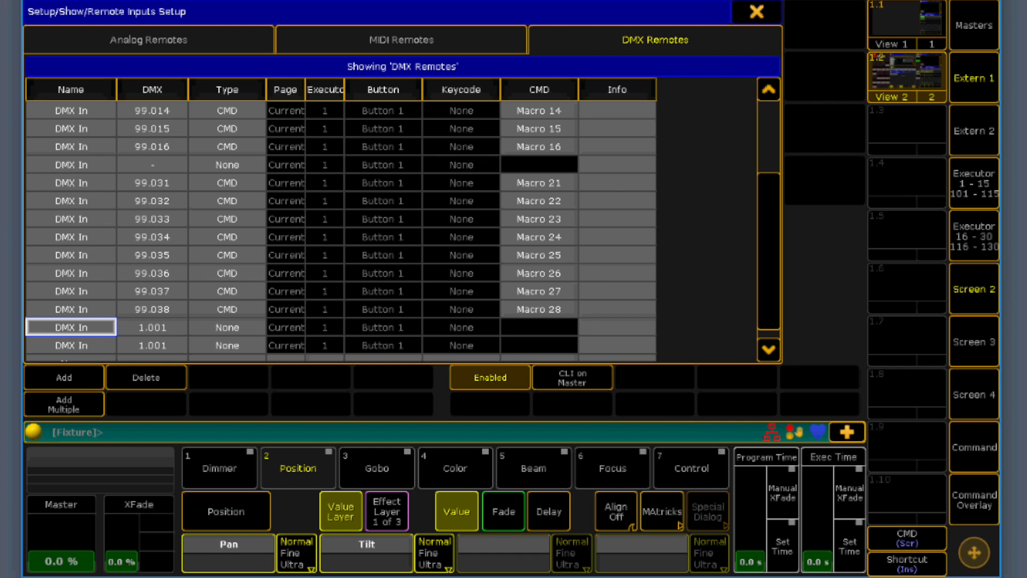
{"action": "double_click", "coordinate": [151, 327]}
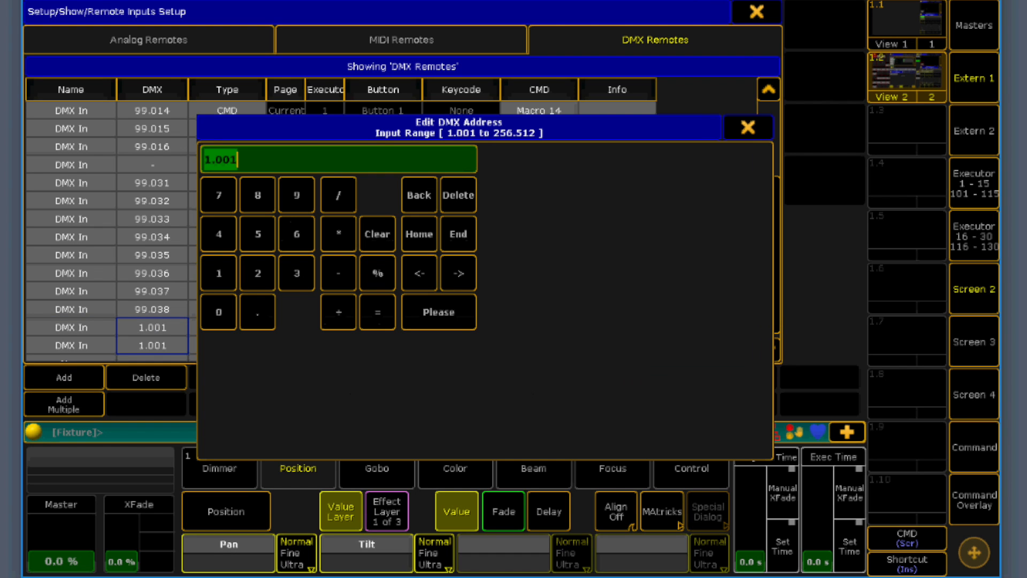
{"action": "type", "text": "99.81"}
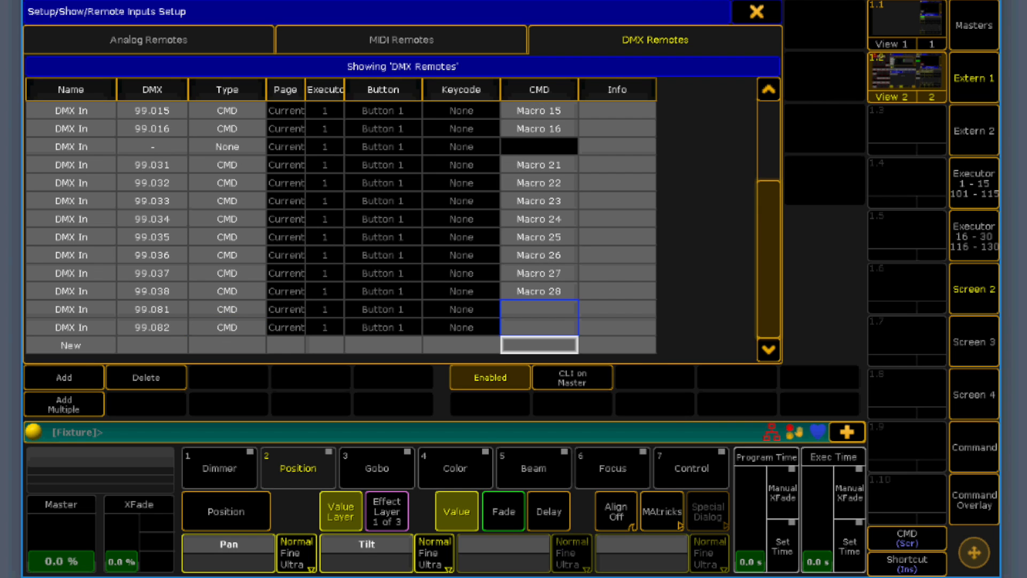
{"action": "type", "text": "Macro 1"}
{"action": "left_click", "coordinate": [540, 327]}
{"action": "type", "text": "Macro 2"}
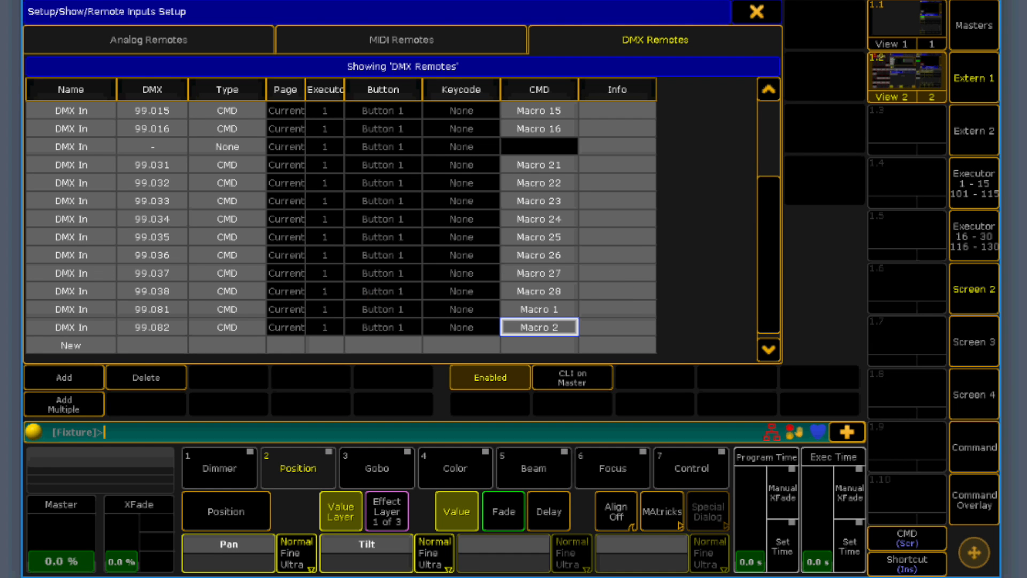
{"action": "left_click", "coordinate": [755, 12]}
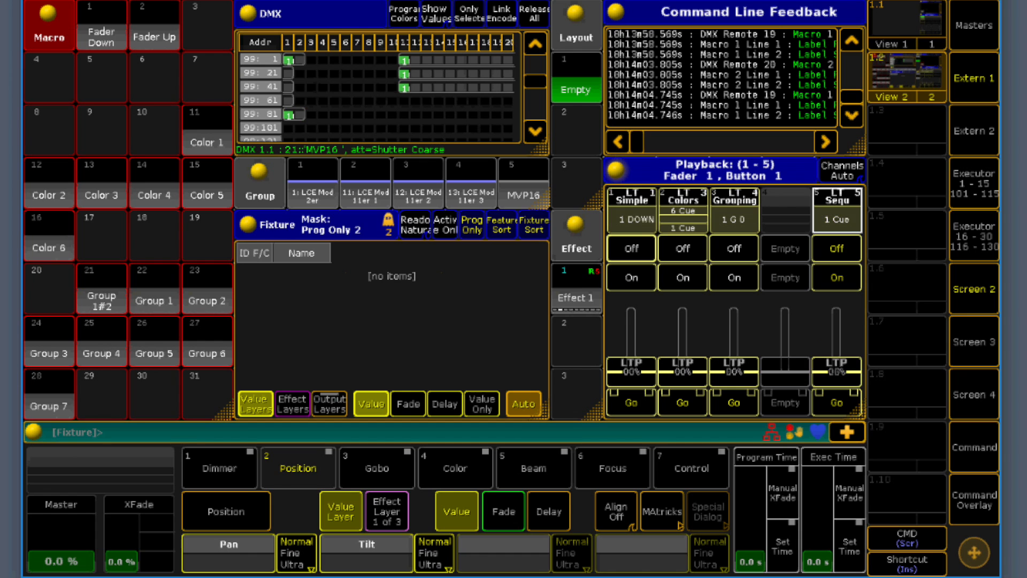